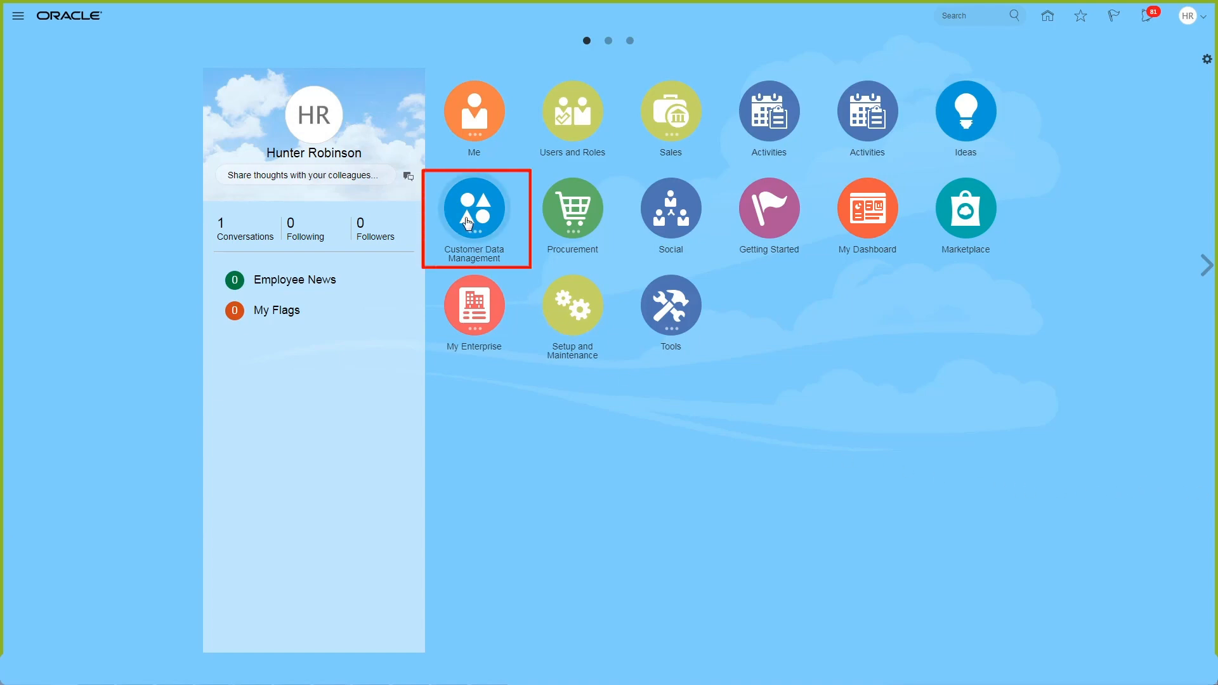
- In Data Enrichment, create a new batch named 'Strategic accounts in Canada'
left_click(474, 207)
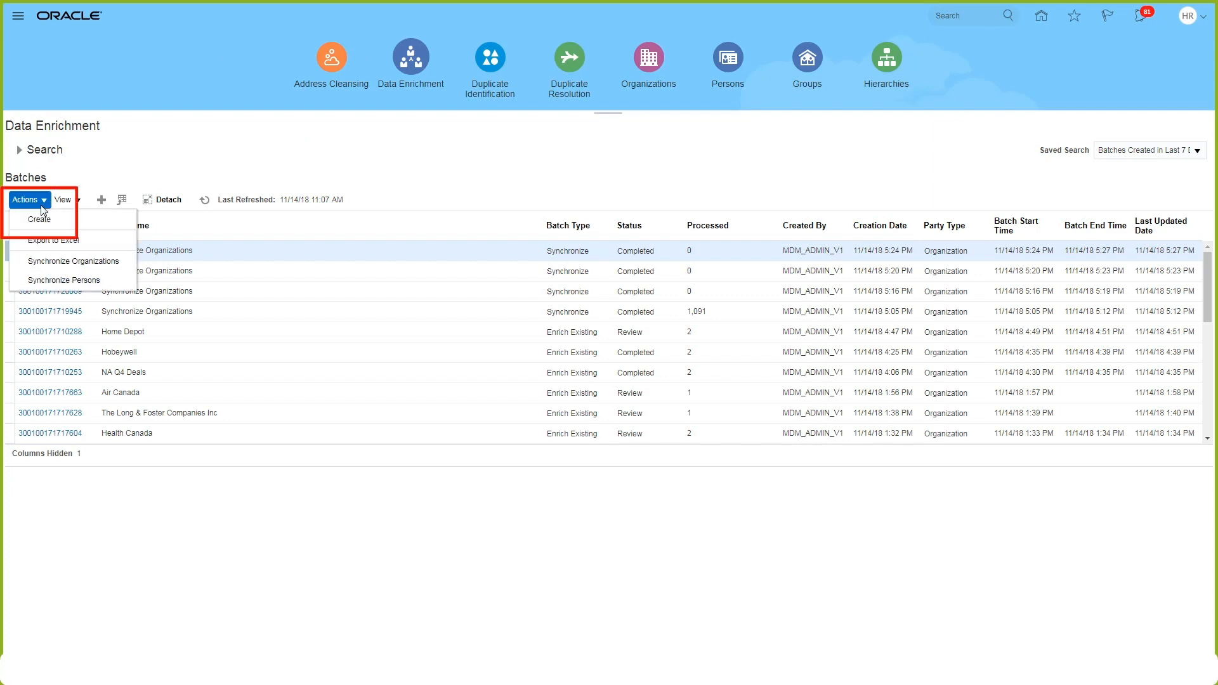
left_click(39, 219)
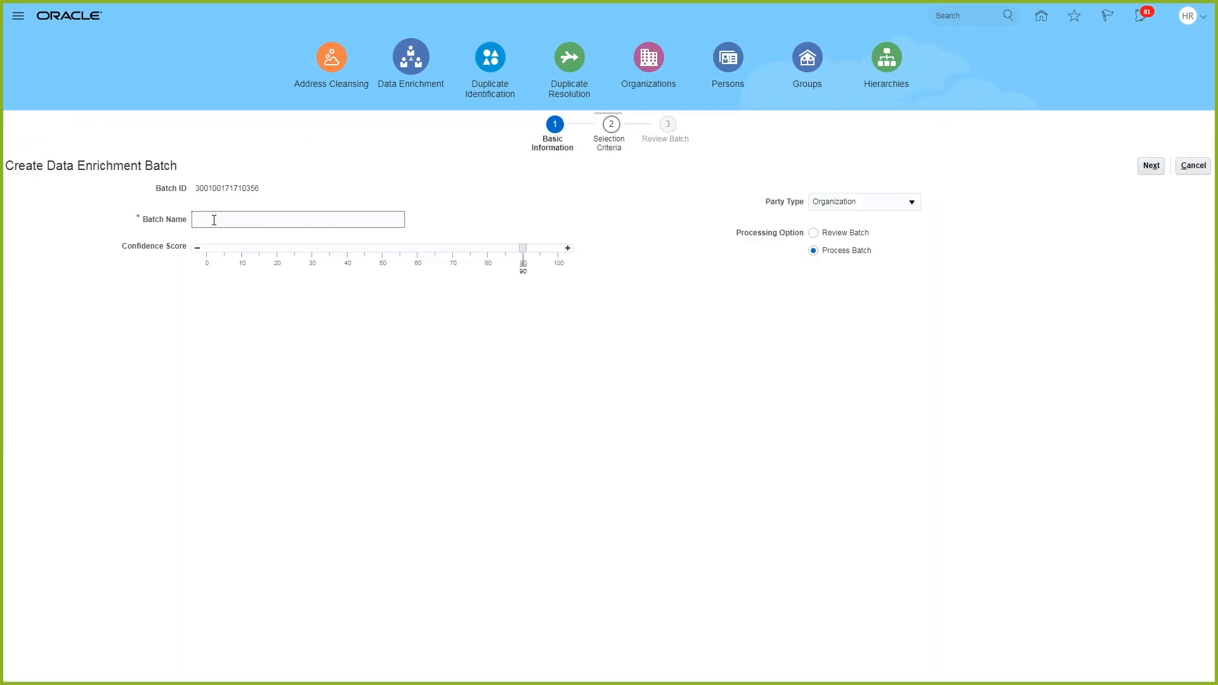
type("Strategic accounts")
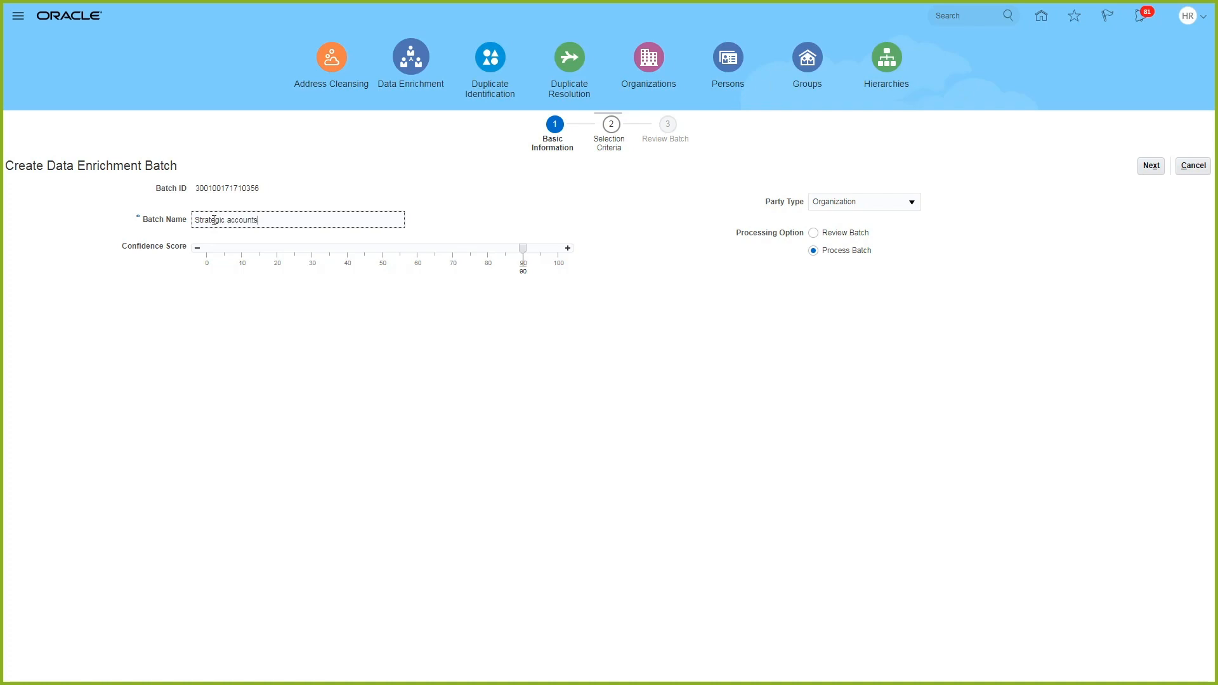
type("in Canad")
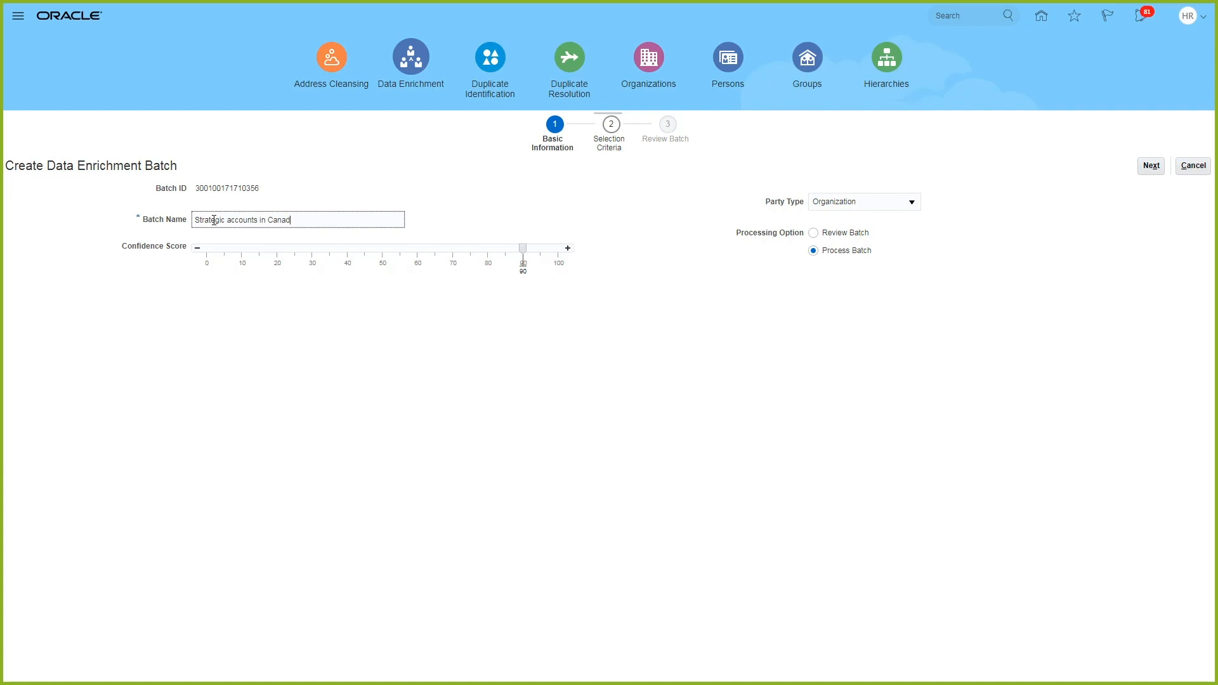
- Set the Creation Date criterion to After 11/13/18 7:08 PM
left_click(814, 233)
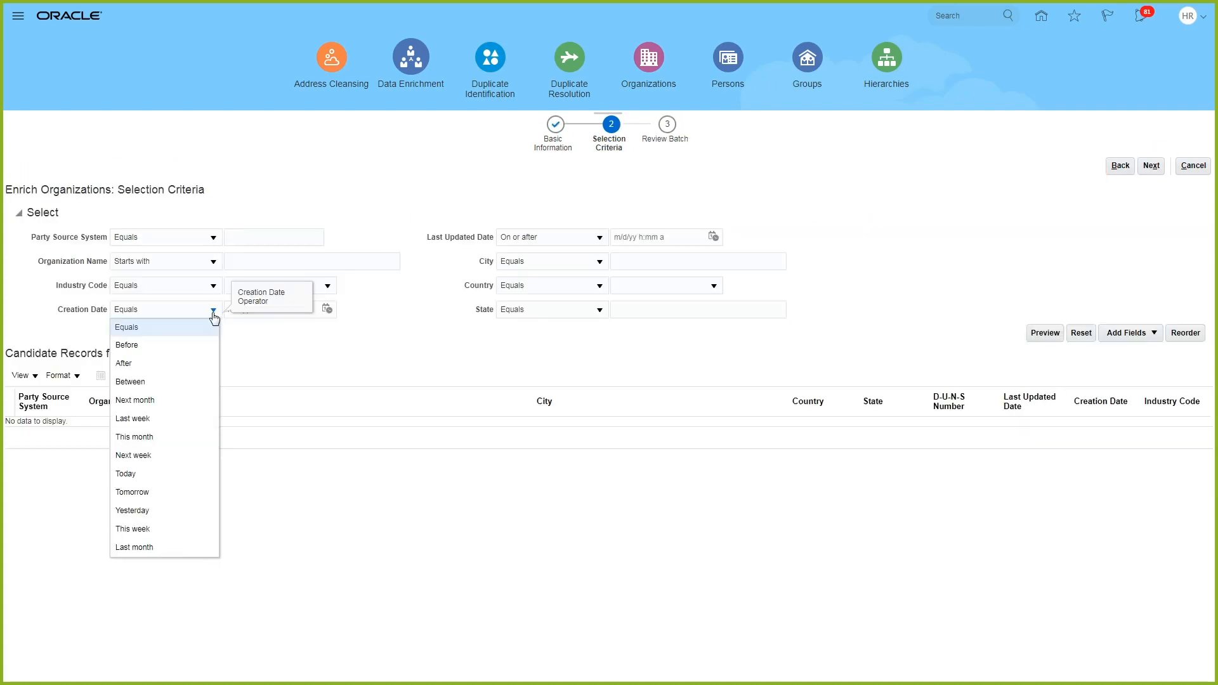
left_click(326, 309)
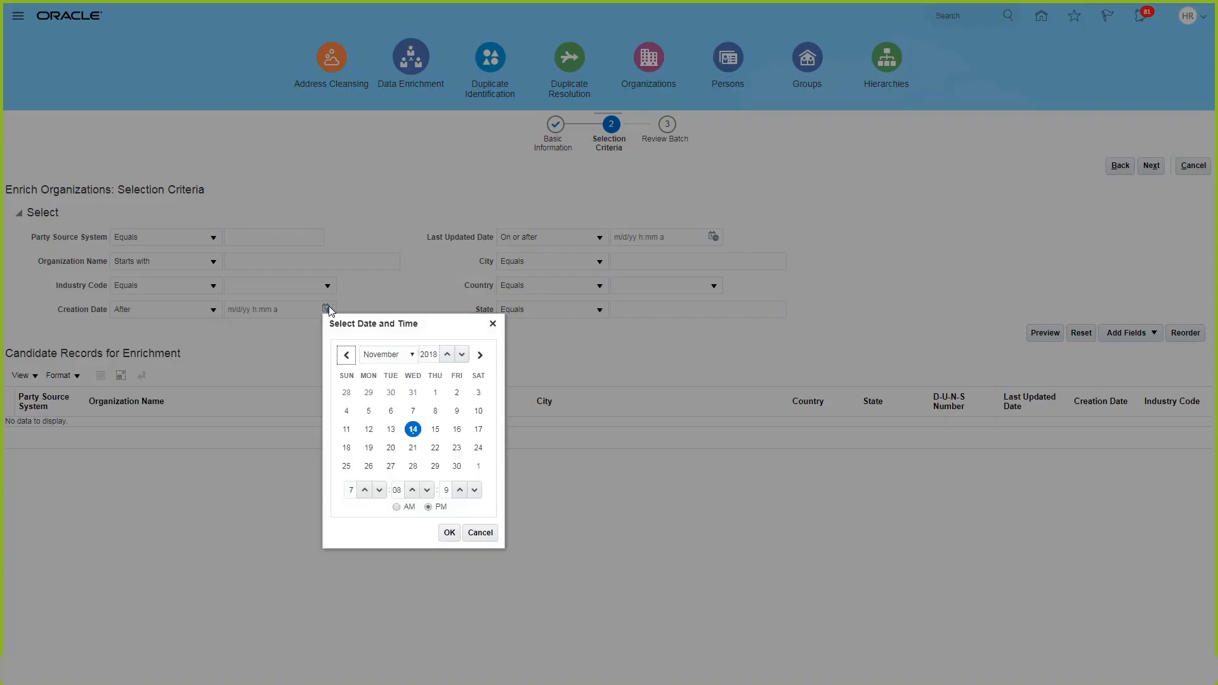
left_click(391, 429)
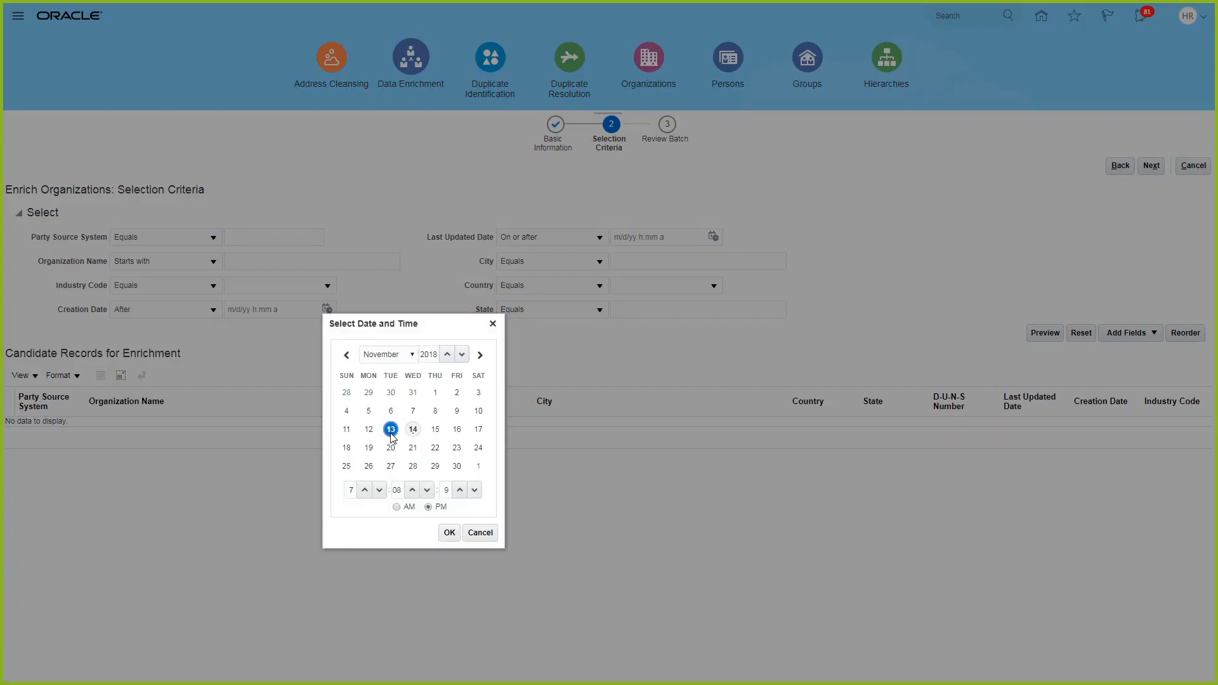
left_click(448, 532)
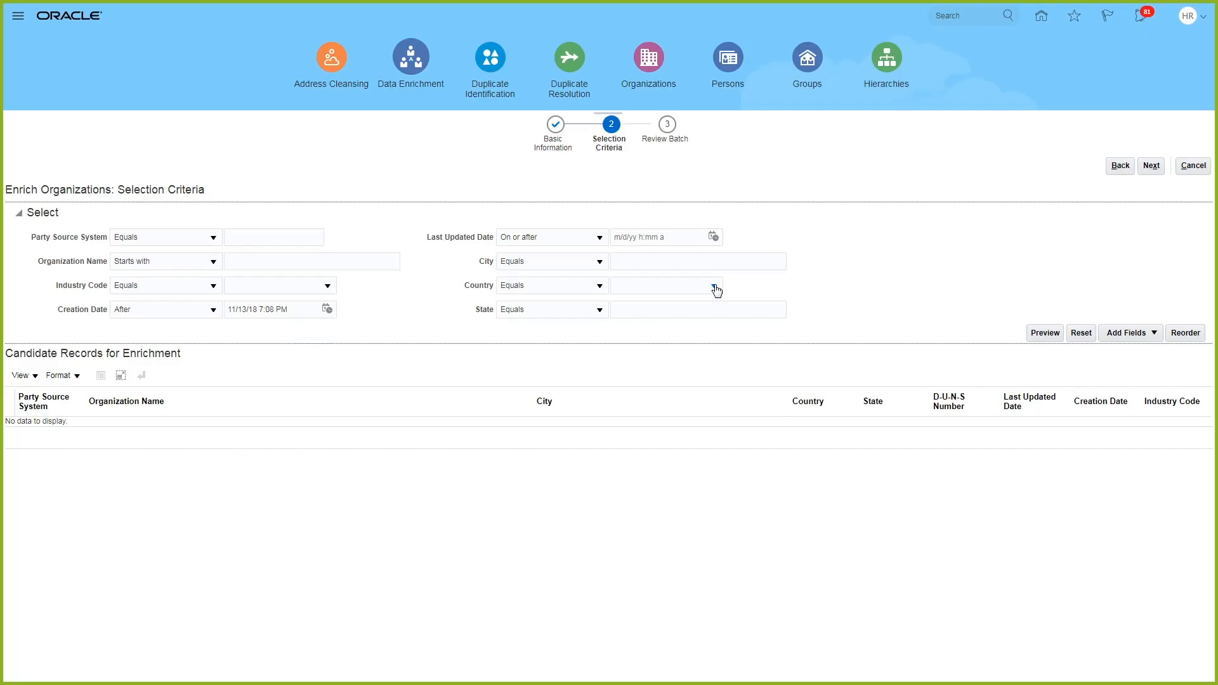
- Set Country Equals Canada and preview the matching organization records
left_click(716, 286)
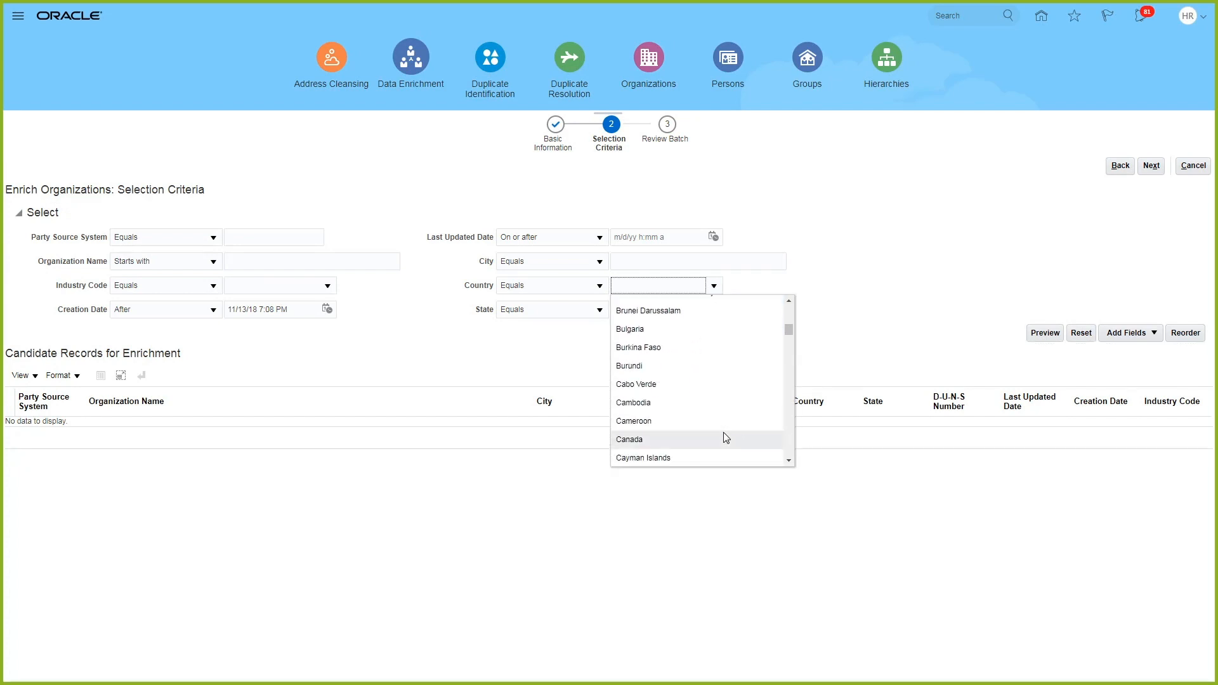
left_click(631, 439)
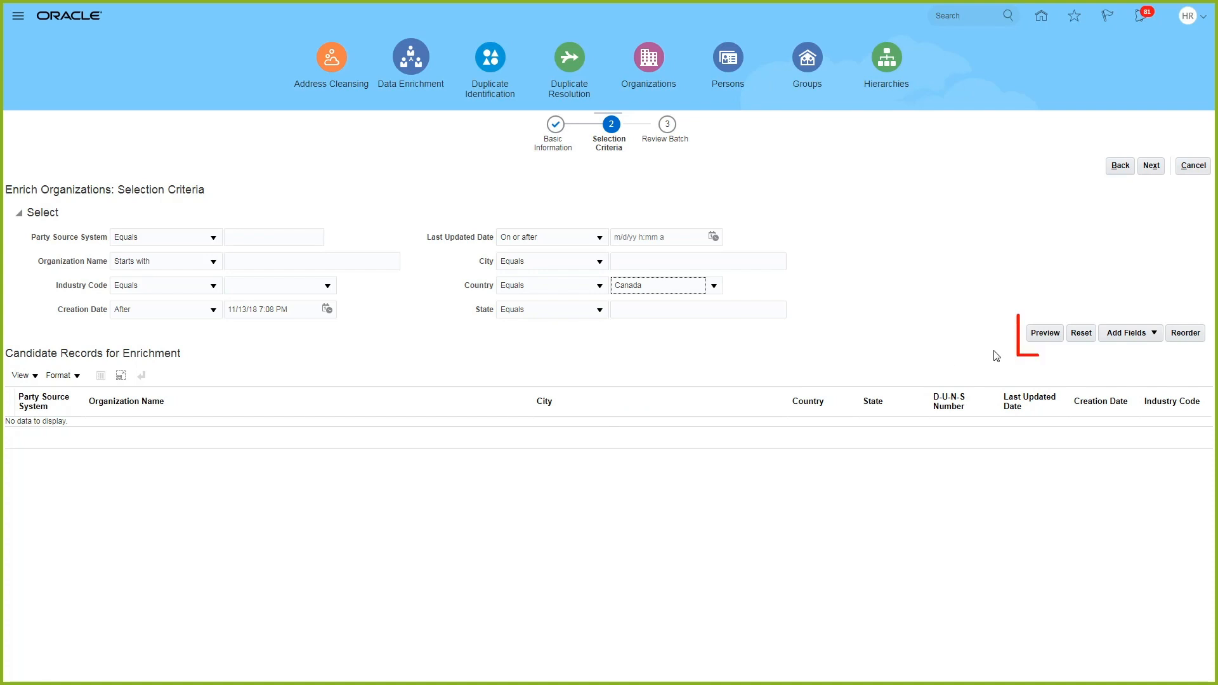
left_click(1045, 333)
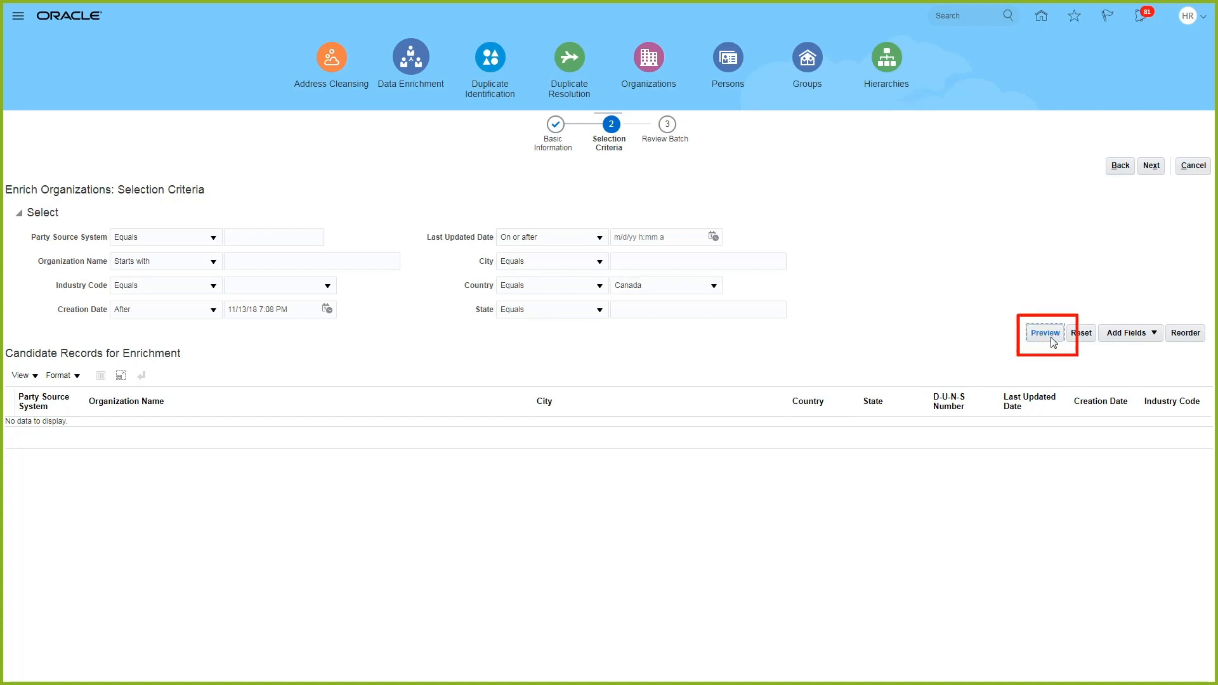
left_click(1045, 332)
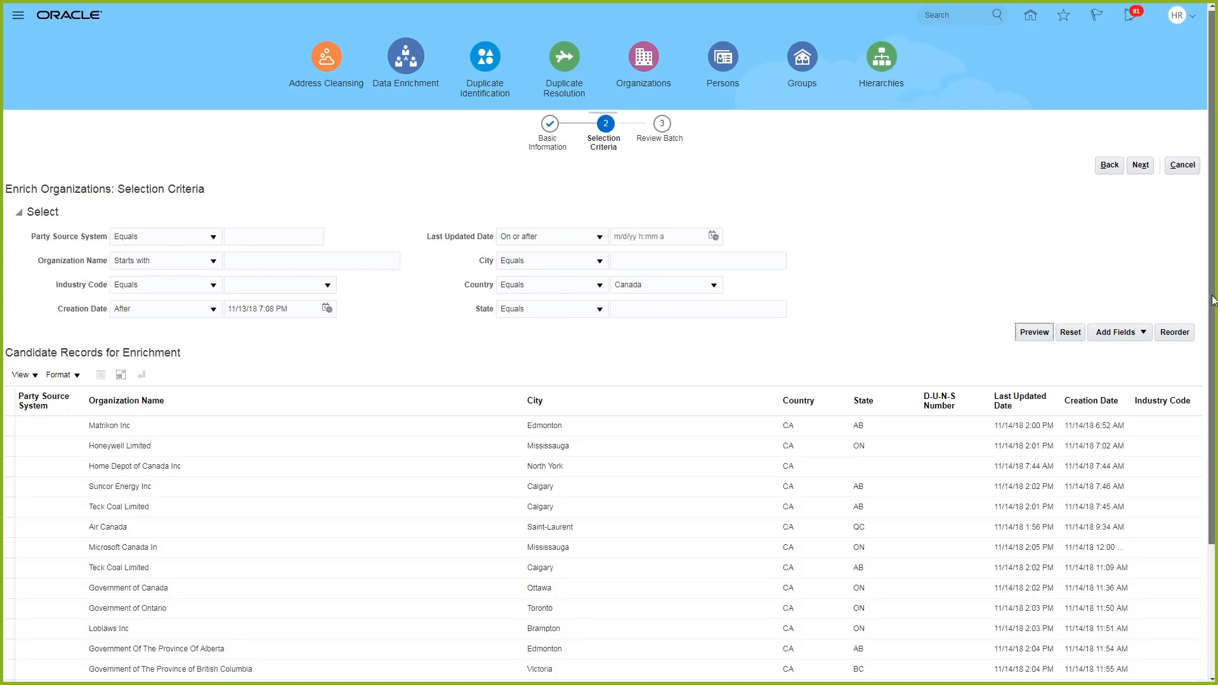
scroll("down", 3)
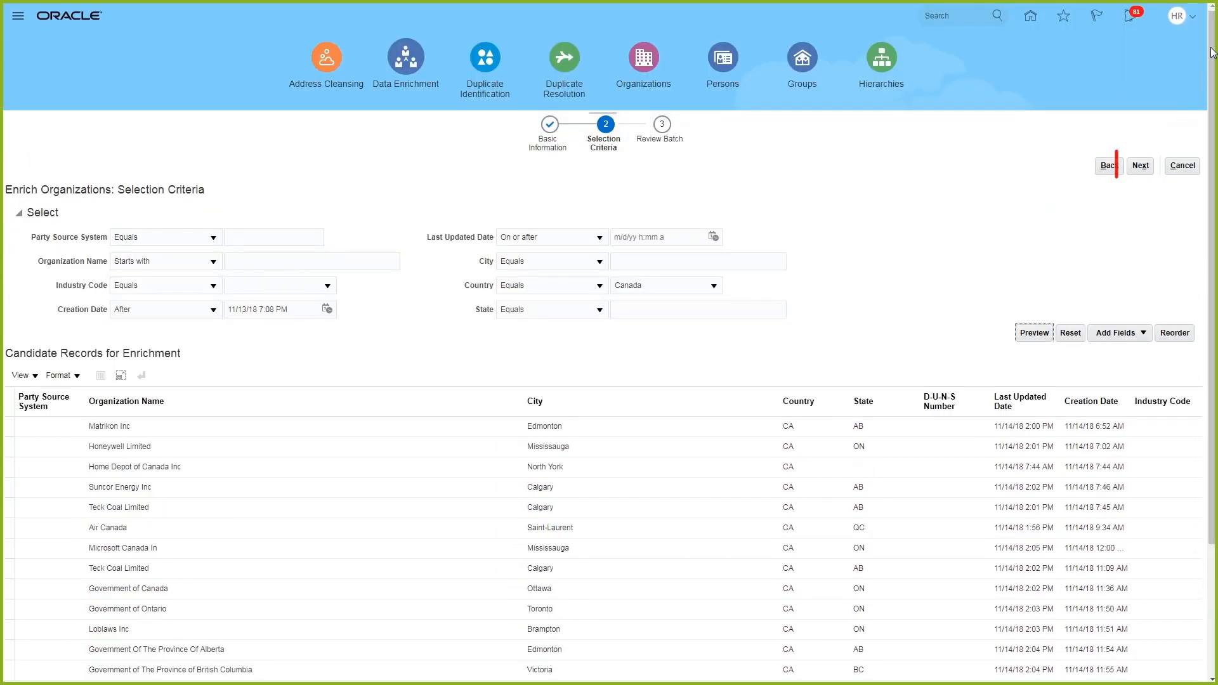
- Review and submit the 'Strategic accounts in Canada' batch for processing
left_click(1140, 165)
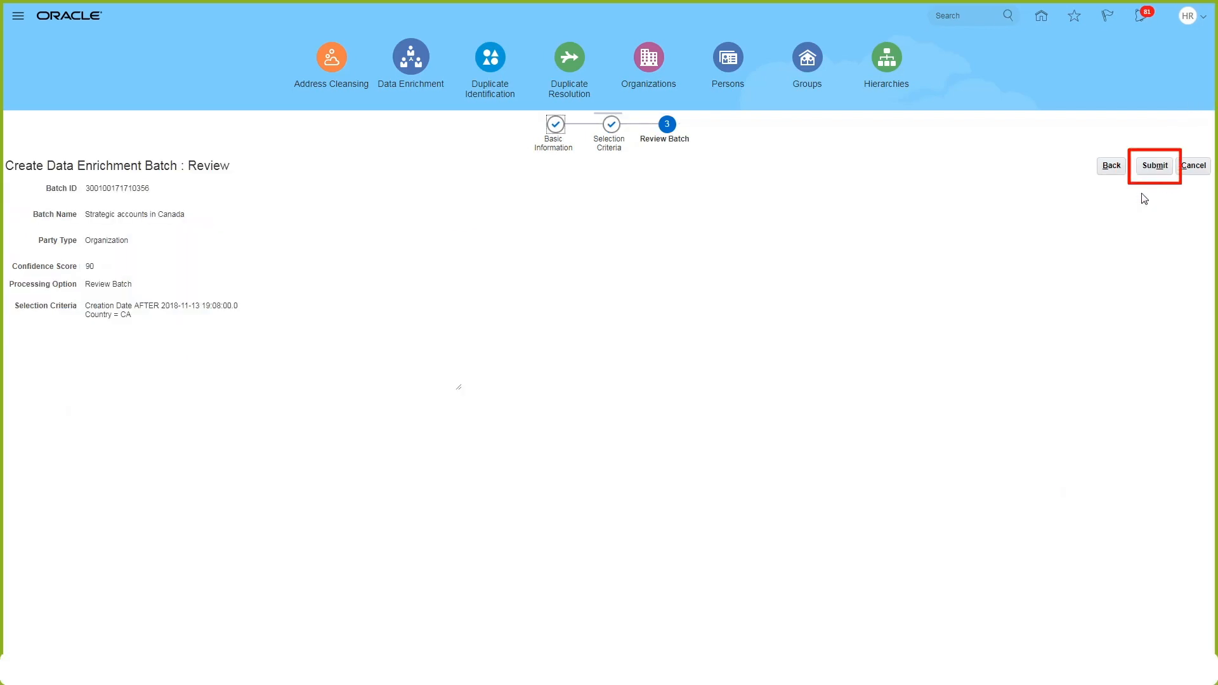
left_click(1155, 166)
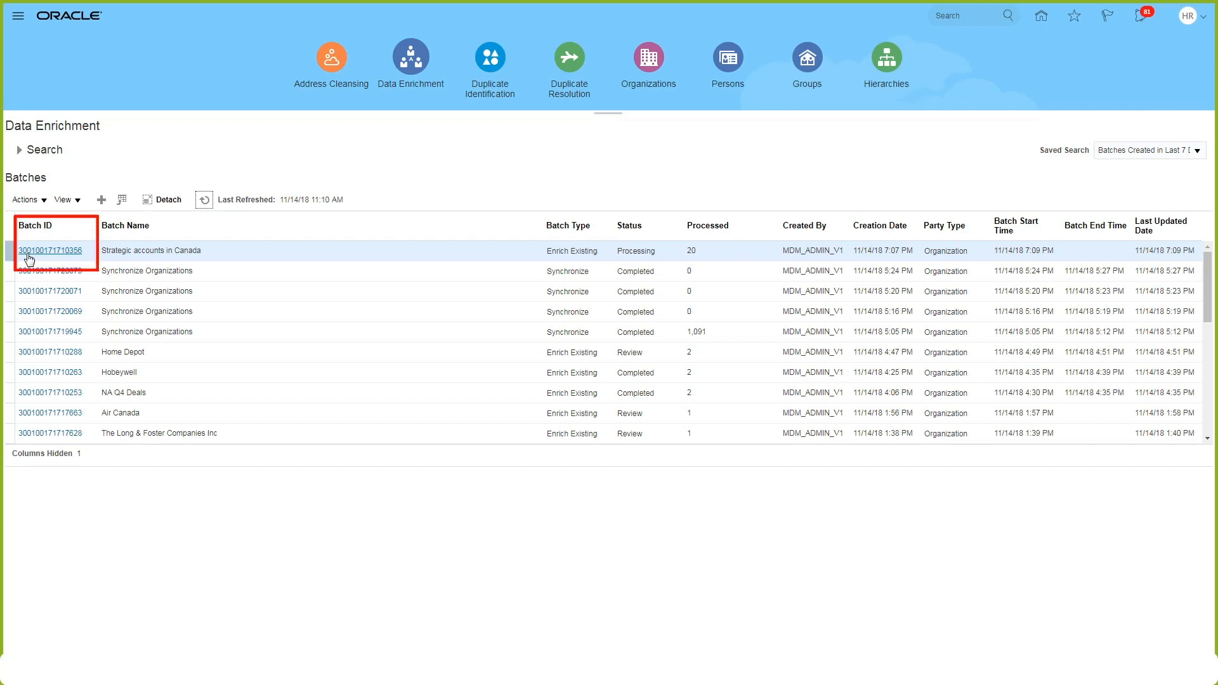
- Reopen the Canada batch details once Review shows 14 matched and 6 unmatched
left_click(51, 251)
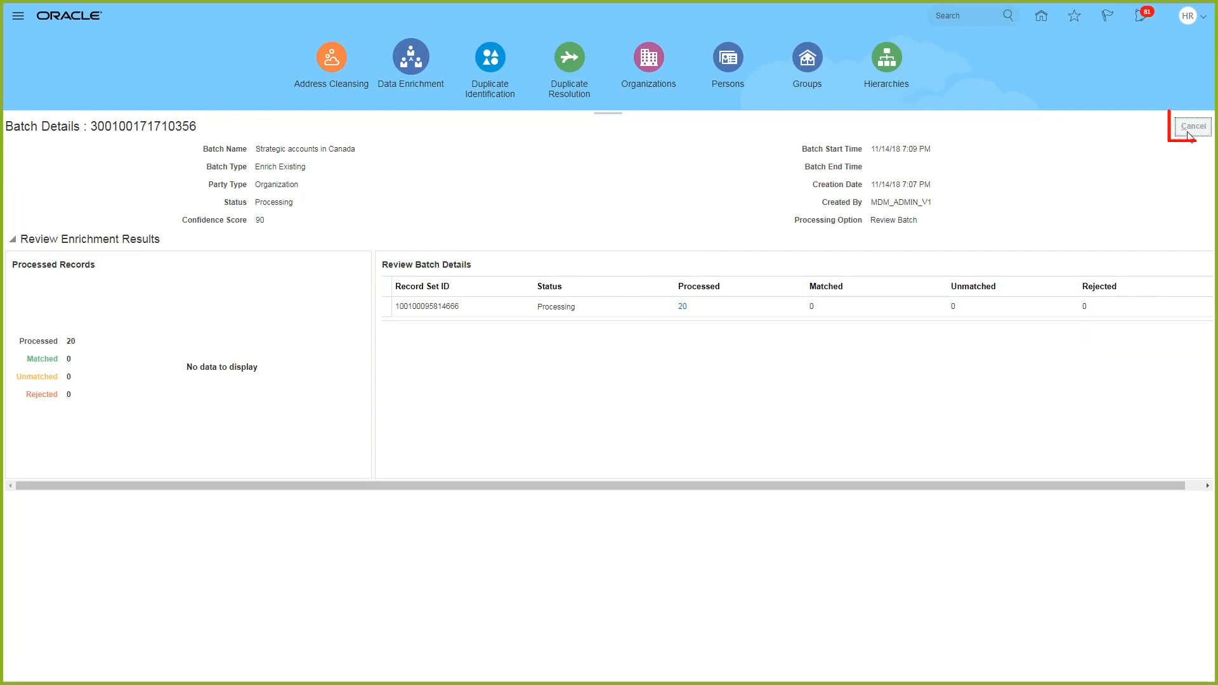
left_click(1194, 125)
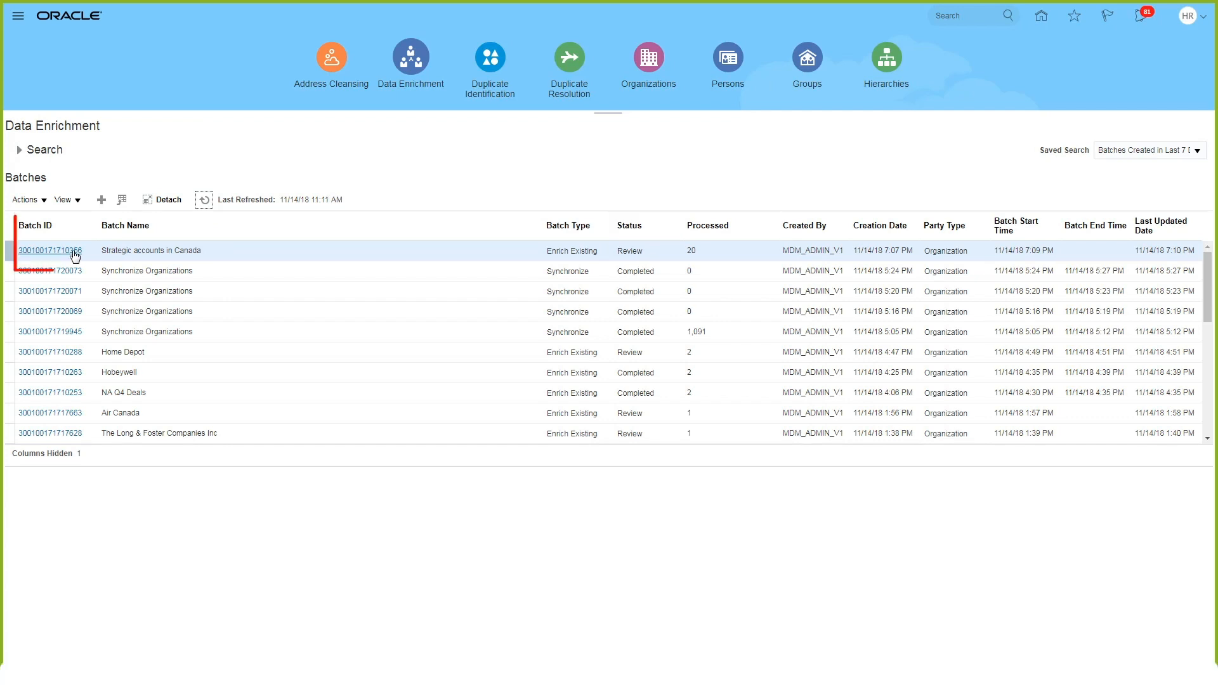
left_click(50, 251)
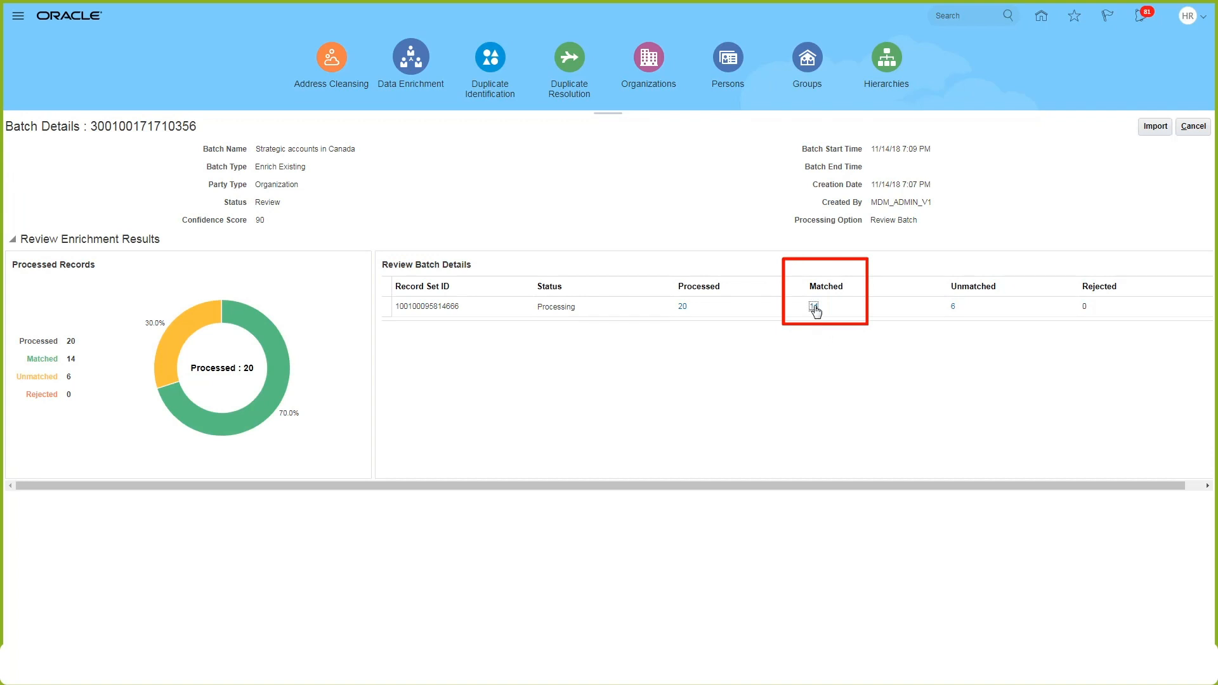
- Download the 14 matched and 6 unmatched record files
left_click(814, 306)
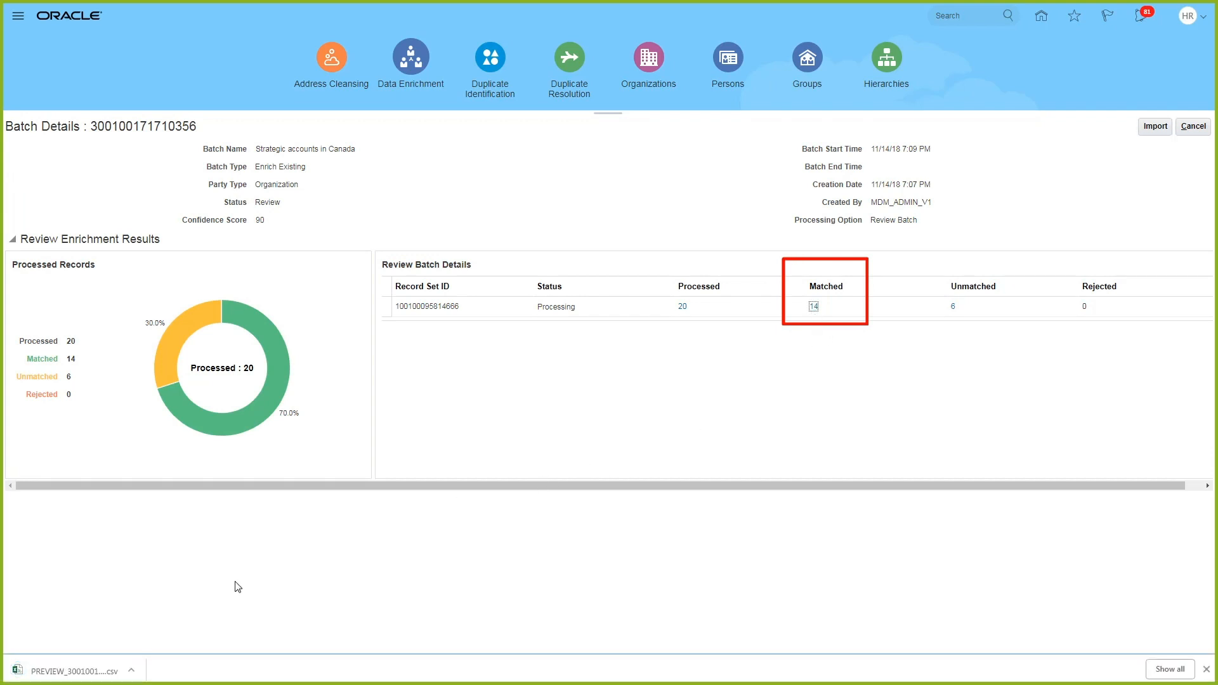
left_click(67, 670)
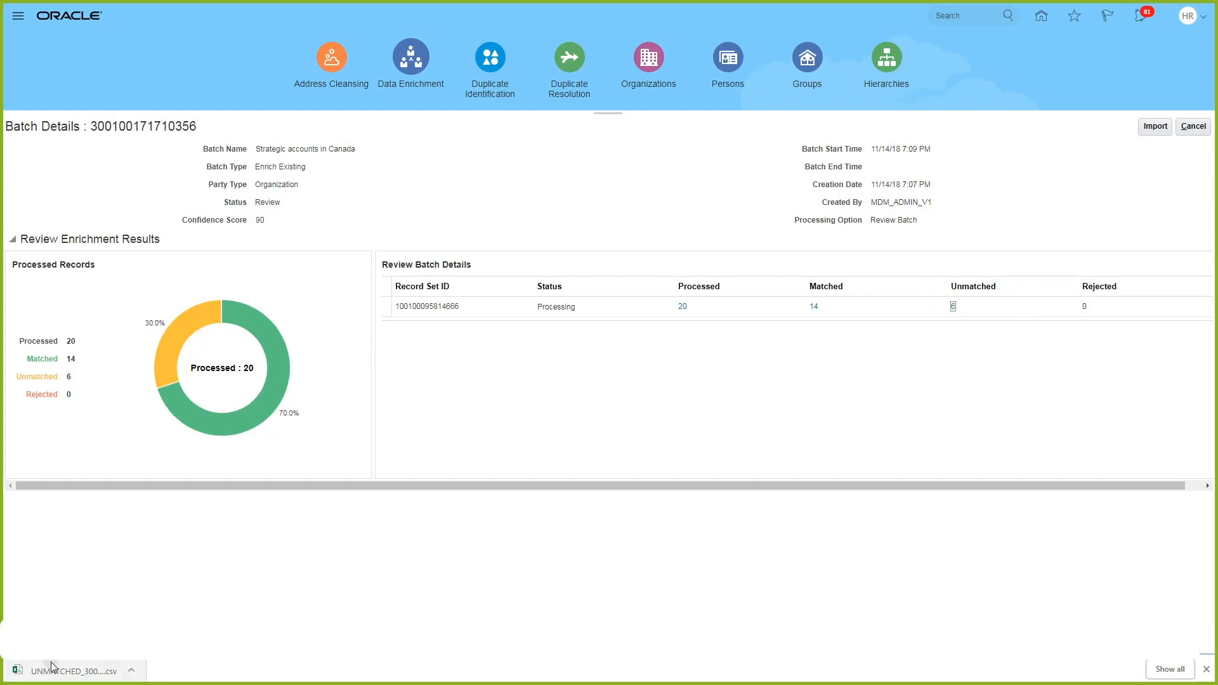
- Open the unmatched CSV in Excel and widen ErrorStatement to read all six errors
left_click(69, 669)
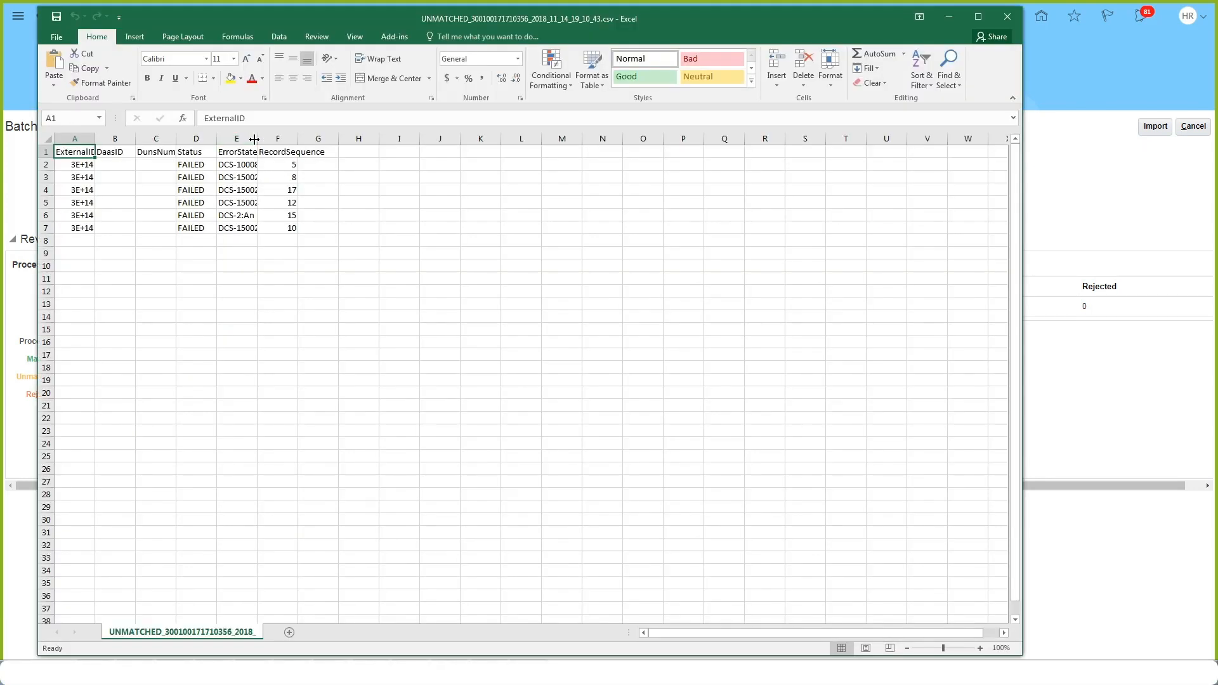
left_click_drag(255, 139, 380, 138)
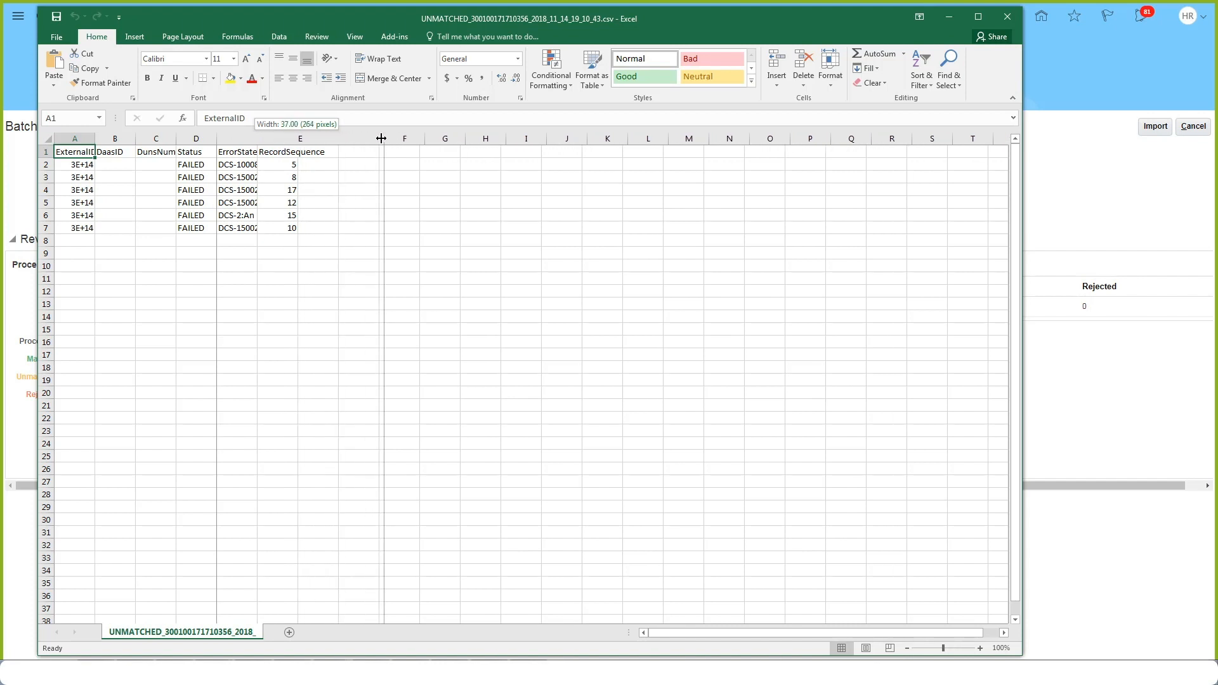
left_click_drag(380, 138, 546, 139)
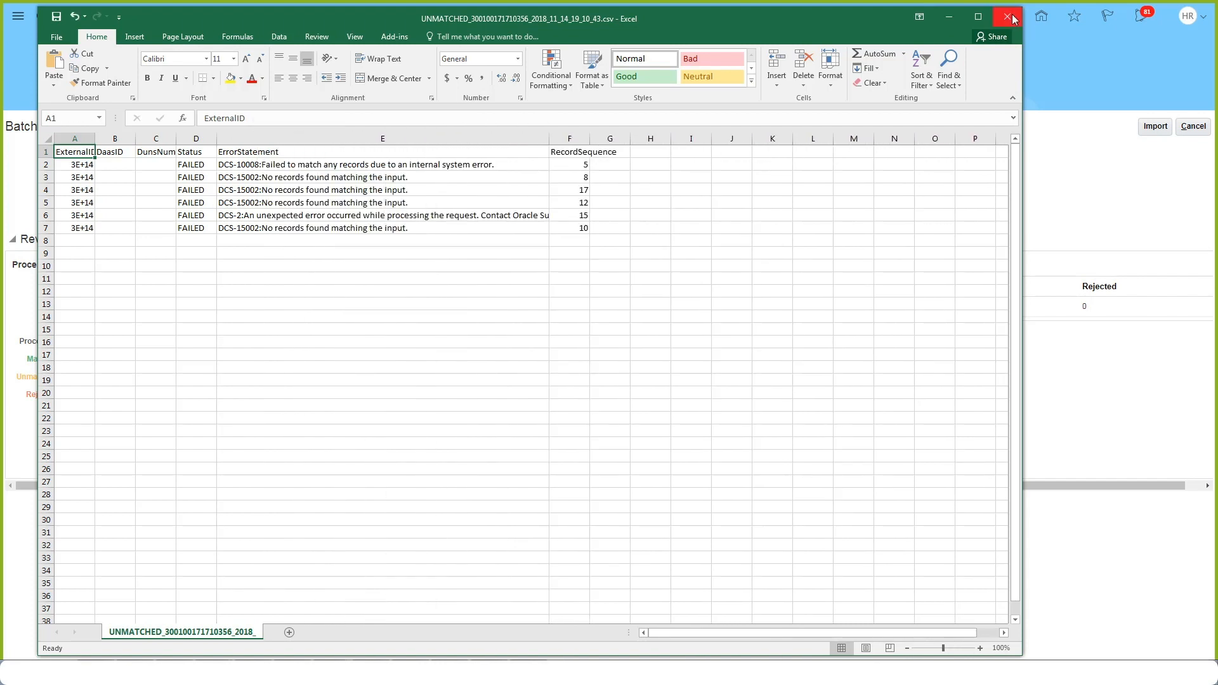
- Import the Canada batch, refresh until Completed, and view its Enrichment Results charts
left_click(1007, 16)
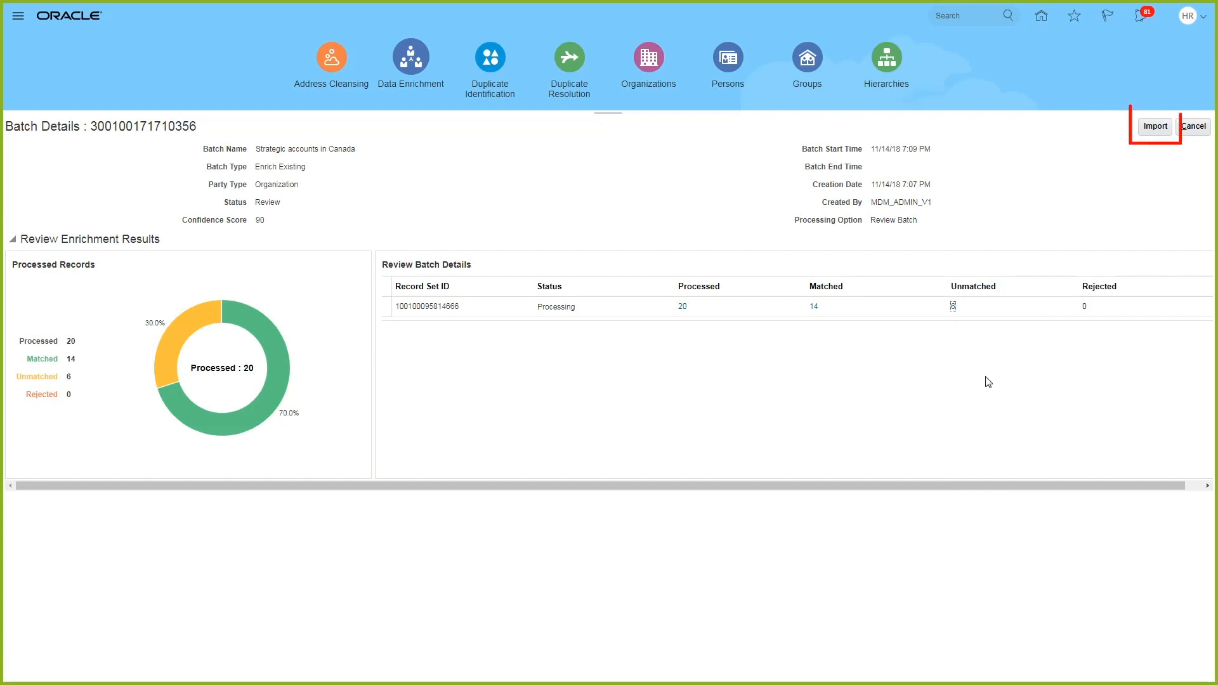
mouse_move(1155, 133)
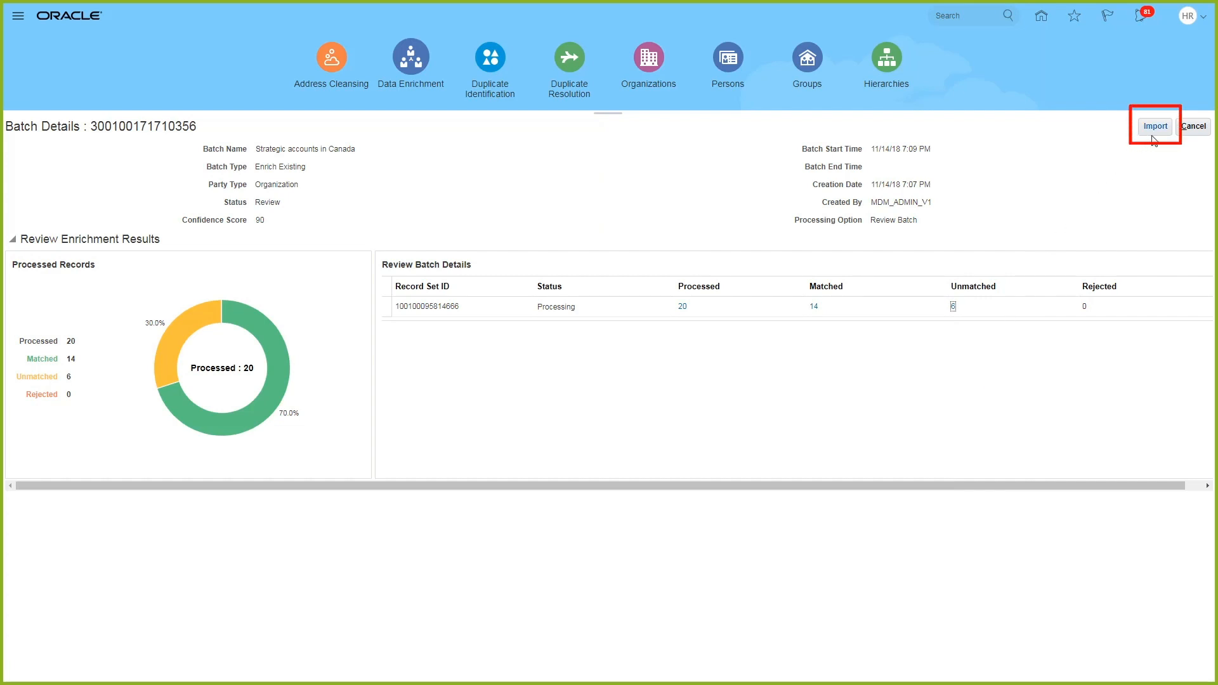
left_click(1156, 125)
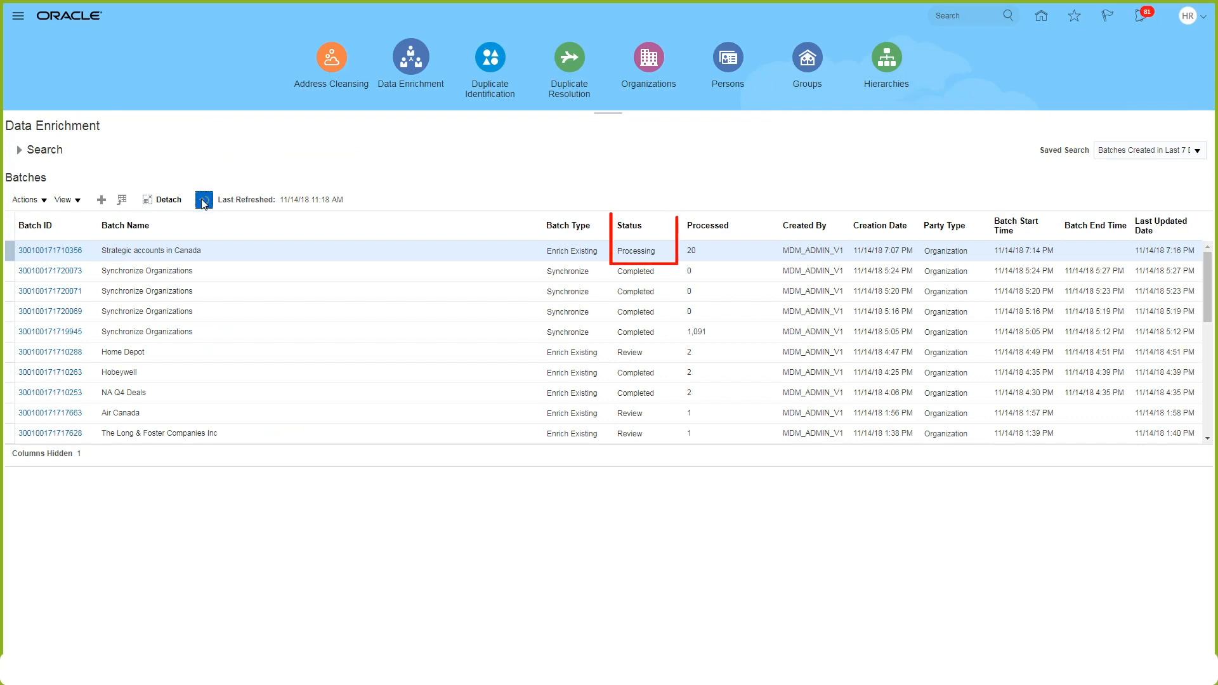
left_click(205, 200)
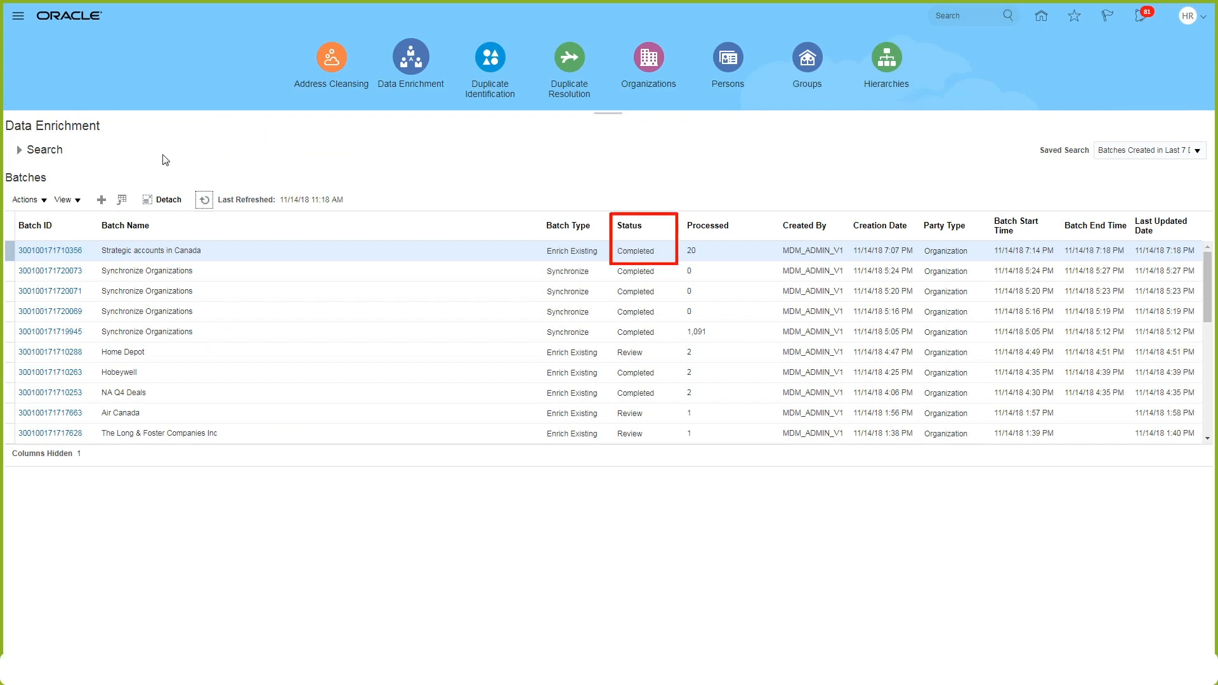
left_click(50, 250)
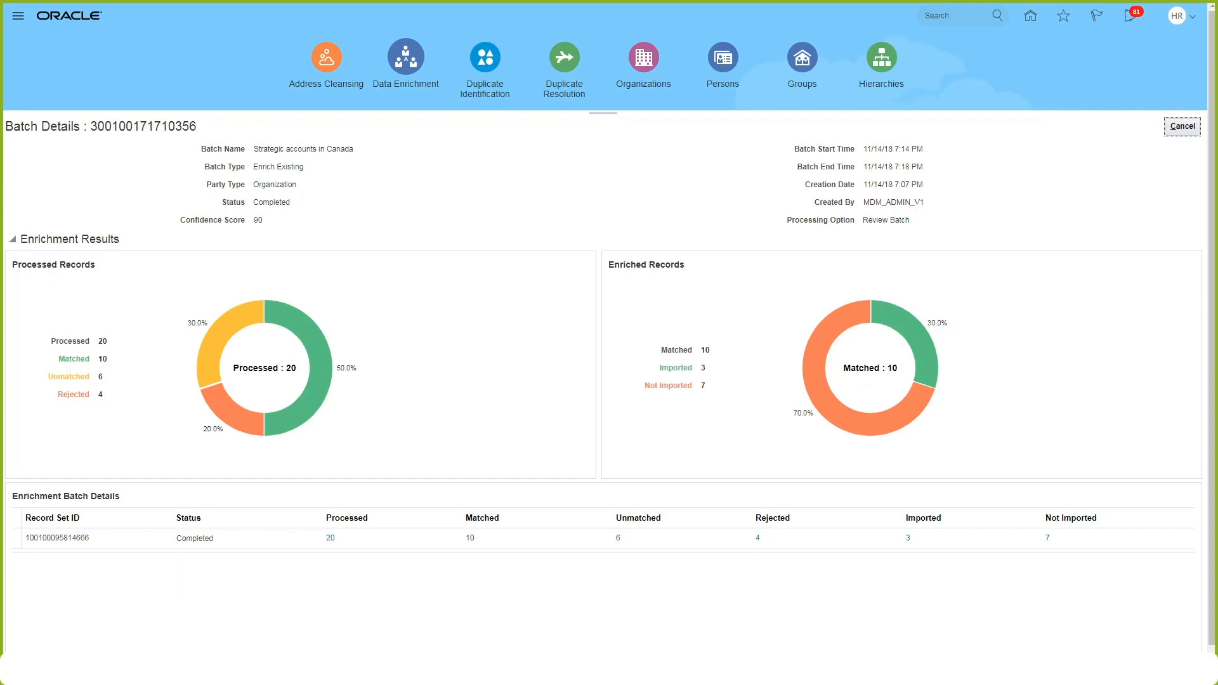
mouse_move(1182, 132)
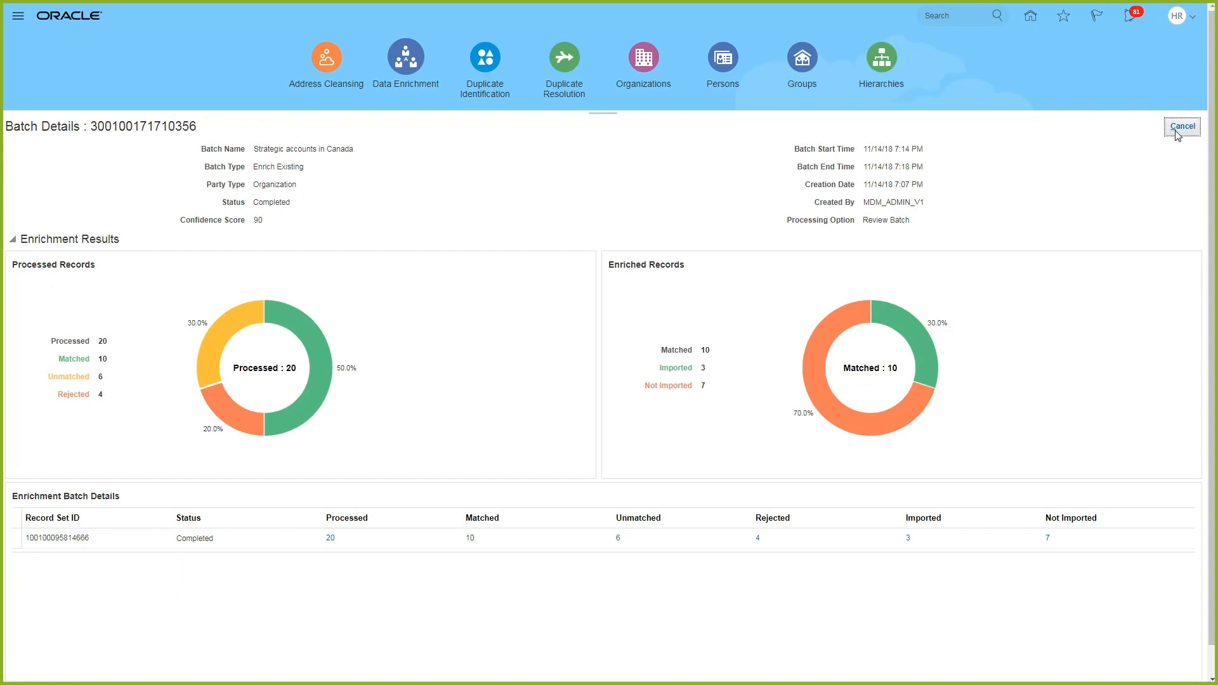